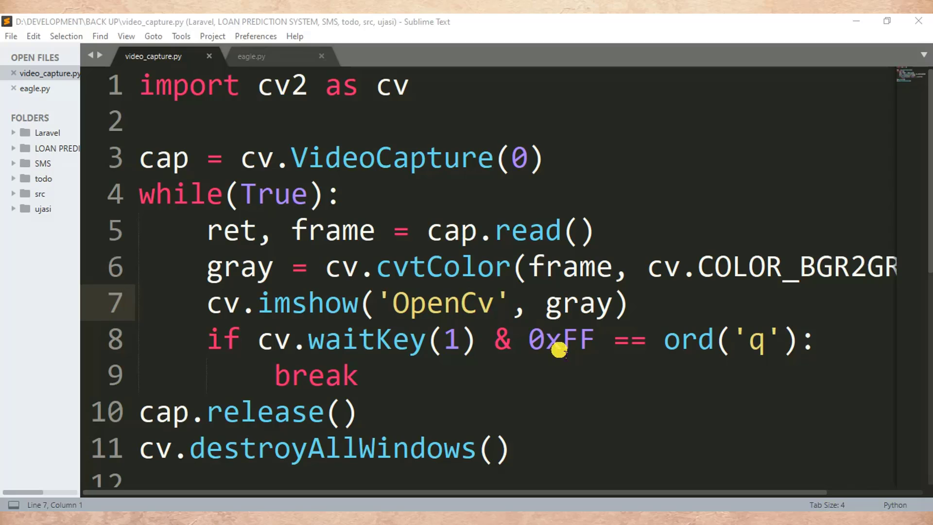
{"action": "mouse_move", "coordinate": [529, 487]}
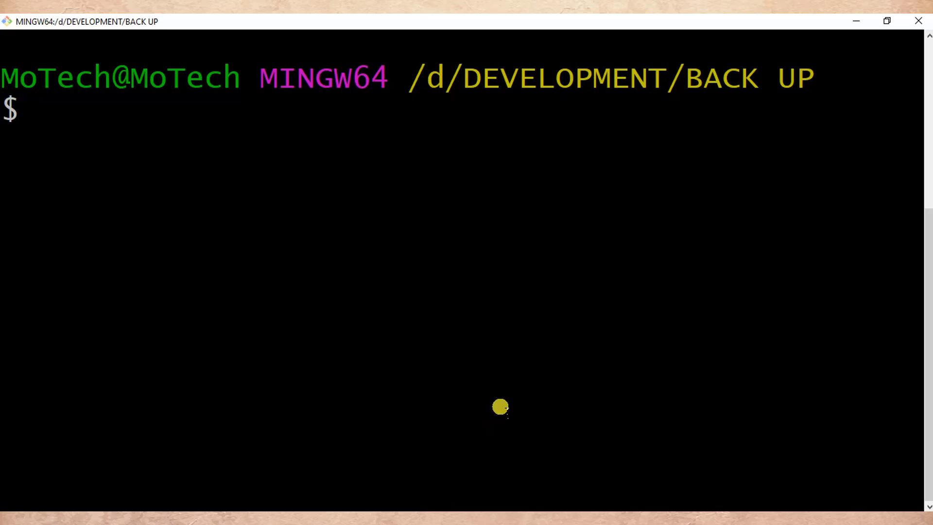
- Run python video_capture.py from the Git Bash prompt to show the grayscale webcam feed
{"action": "type", "text": "python video_capture.py"}
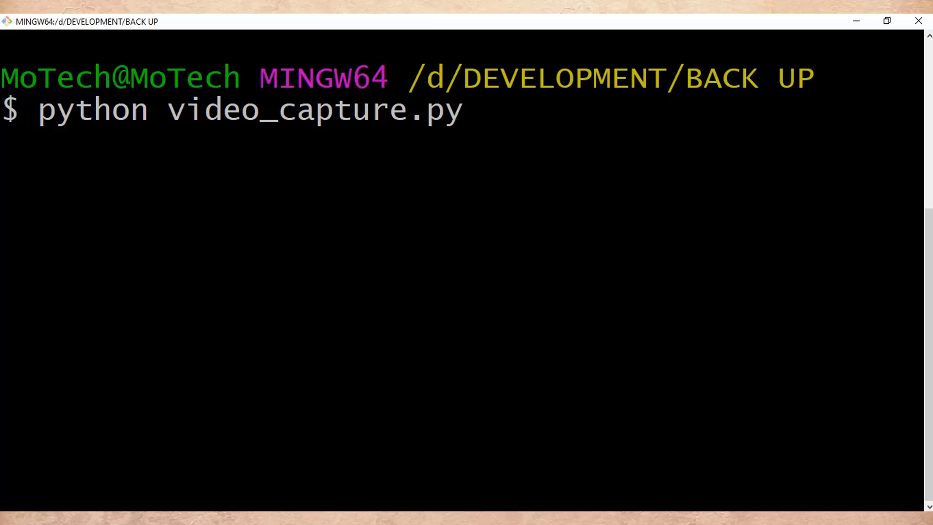
{"action": "key", "text": "Return"}
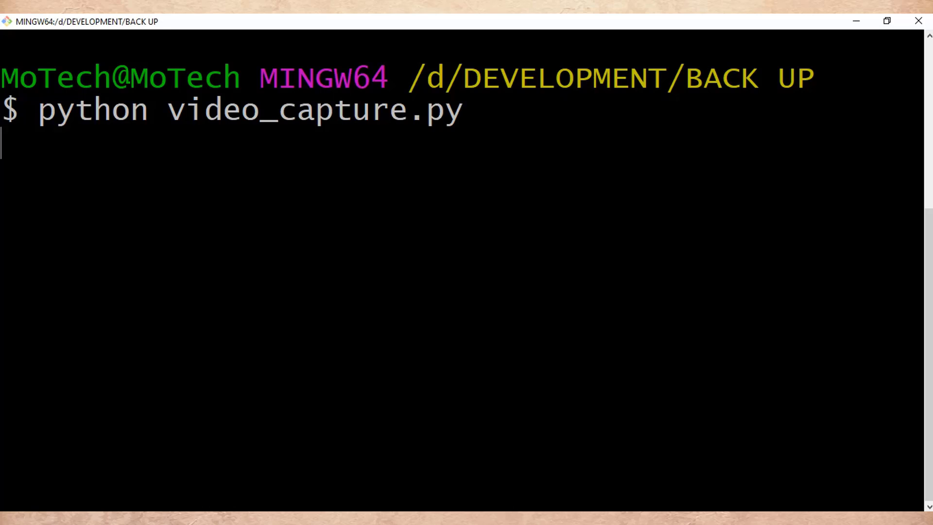
{"action": "key", "text": "Return"}
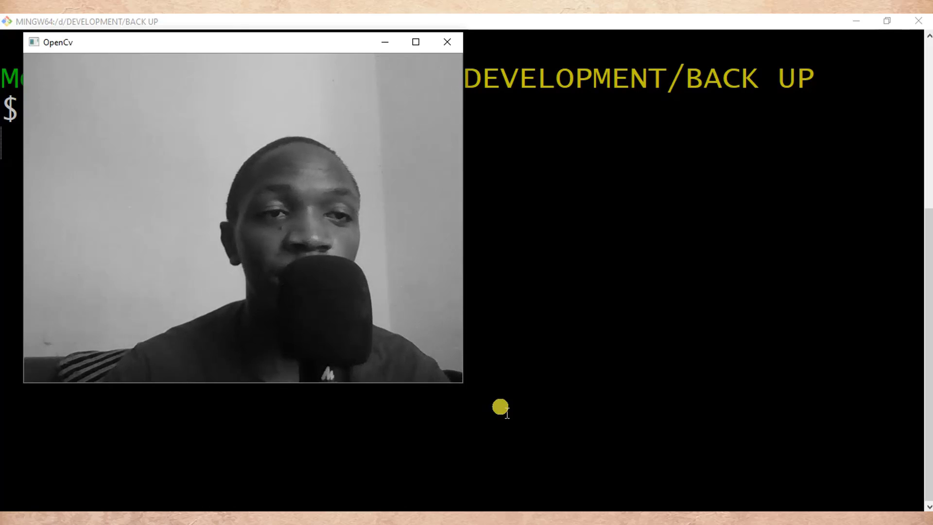
- Back in the script, start a cv.putText() call taking the gray frame as its image
{"action": "left_click", "coordinate": [447, 42]}
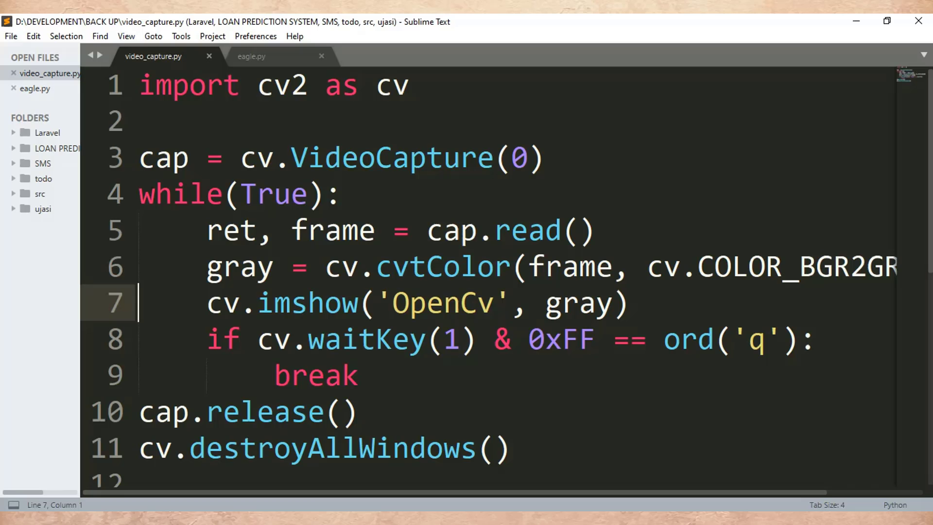
{"action": "mouse_move", "coordinate": [526, 415]}
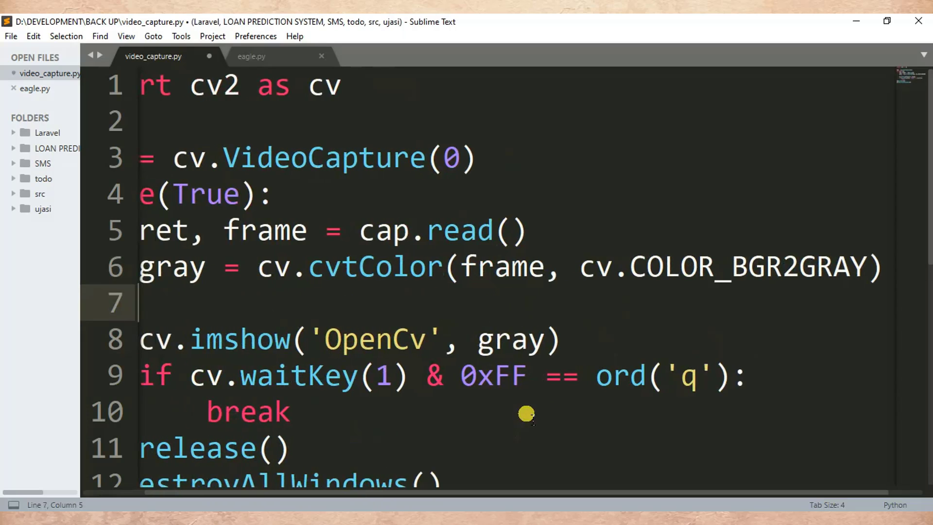
{"action": "type", "text": "cv."}
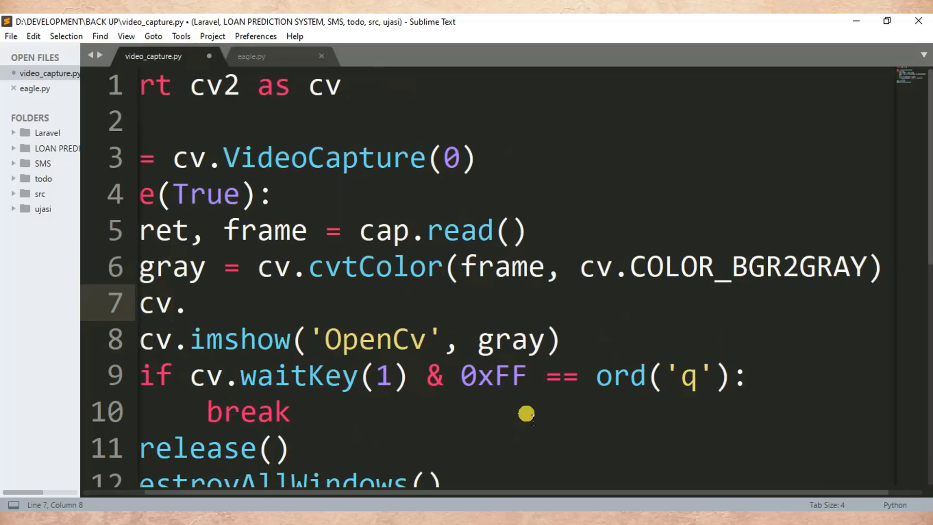
{"action": "type", "text": "putT"}
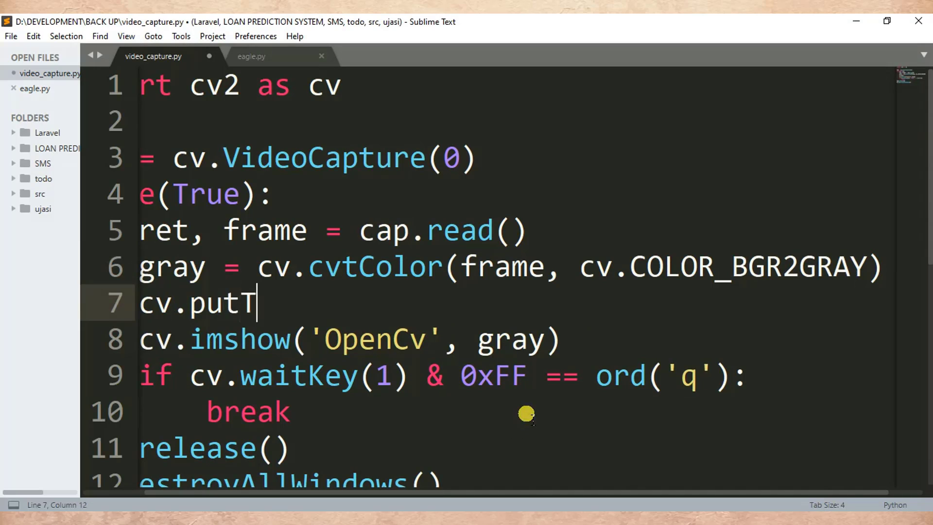
{"action": "type", "text": "ext()"}
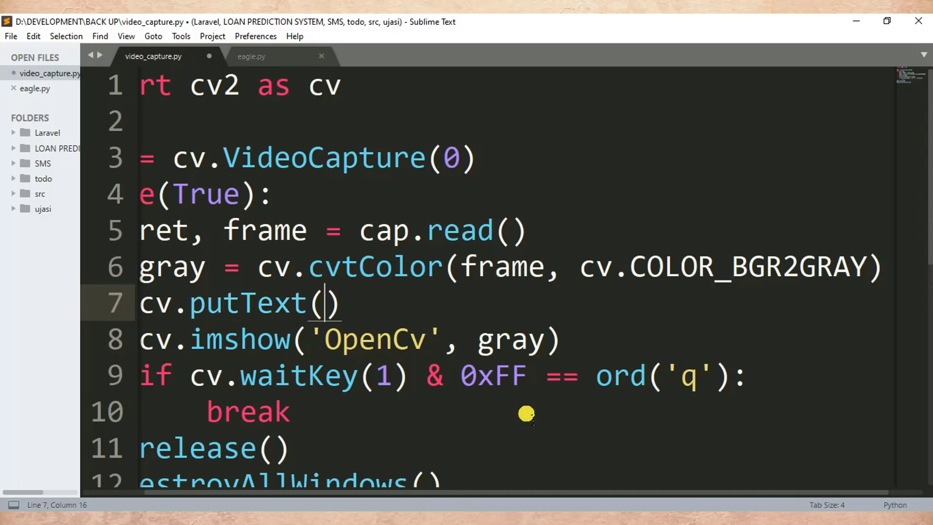
{"action": "type", "text": "gr"}
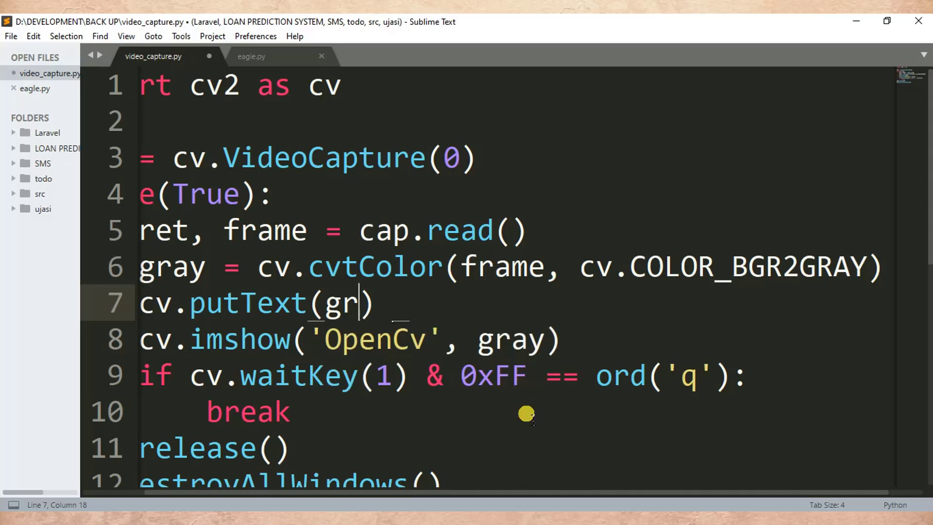
{"action": "type", "text": "ay,"}
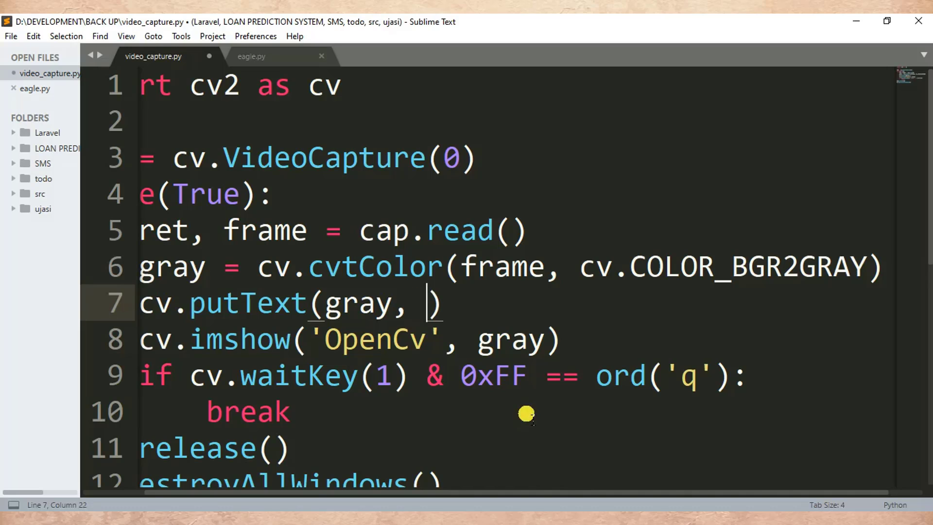
- Add the overlay string "Subscribe" as the putText text argument
{"action": "type", "text": "\"\""}
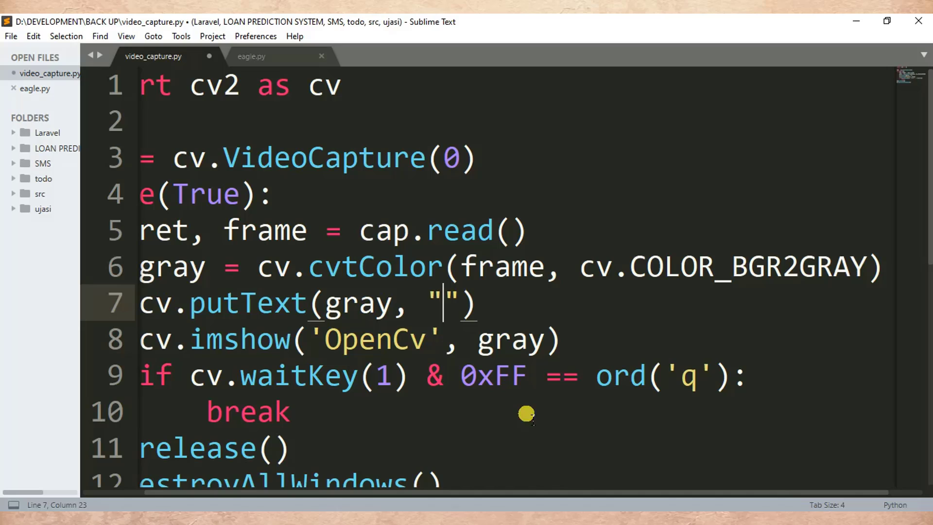
{"action": "type", "text": "Subs"}
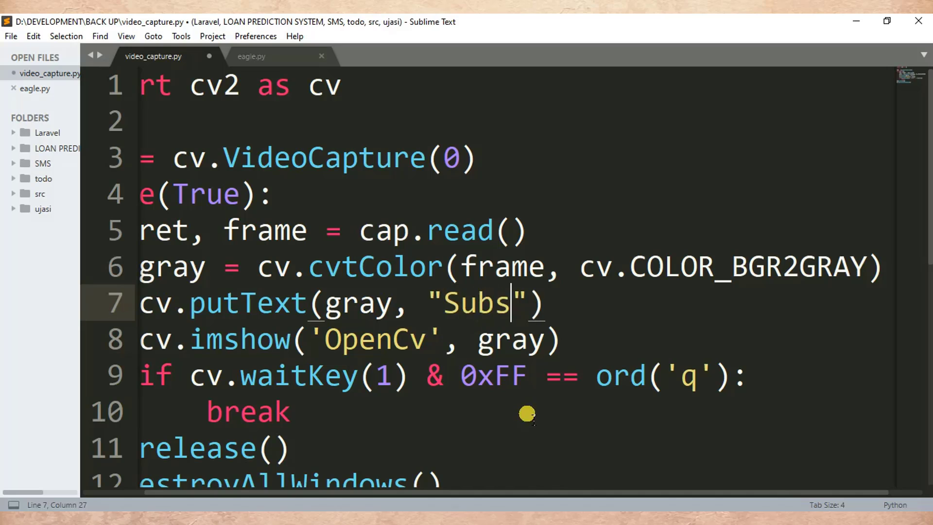
{"action": "type", "text": "cribe"}
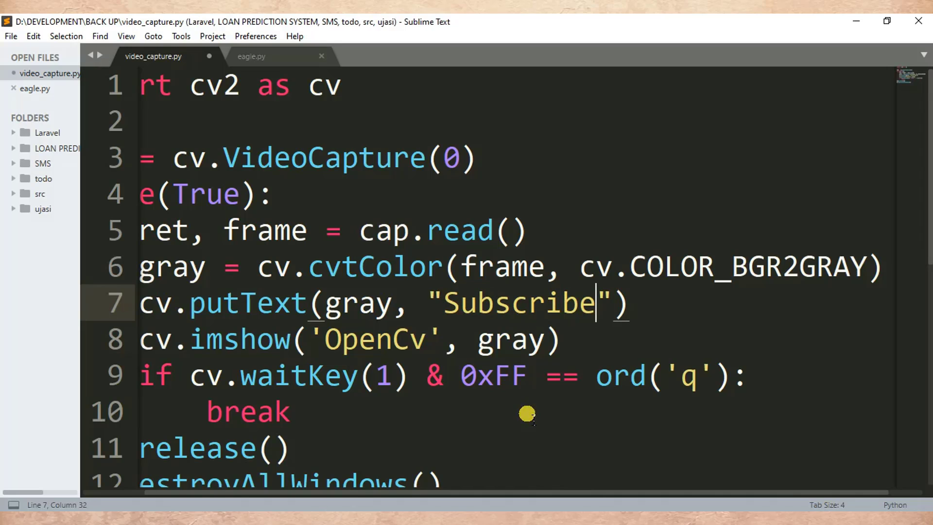
{"action": "type", "text": ","}
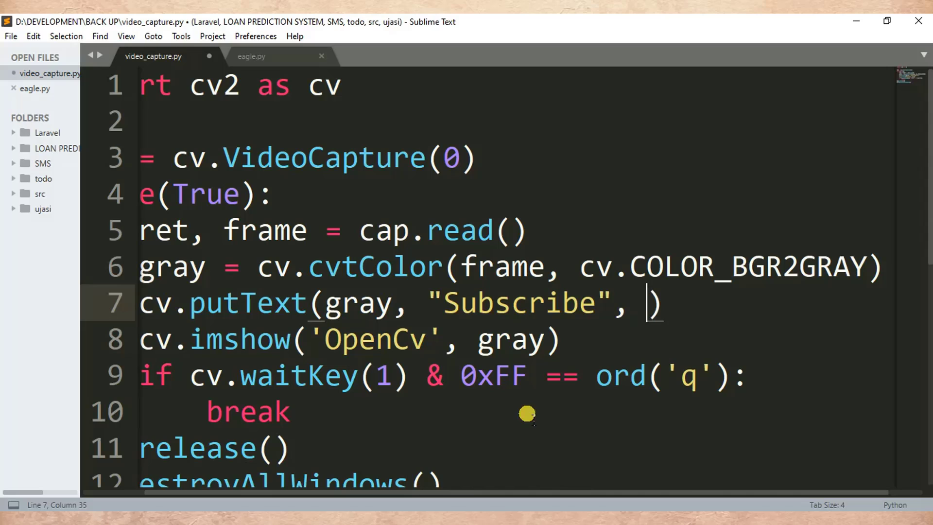
- Give putText the text position tuple (210,190)
{"action": "type", "text": "("}
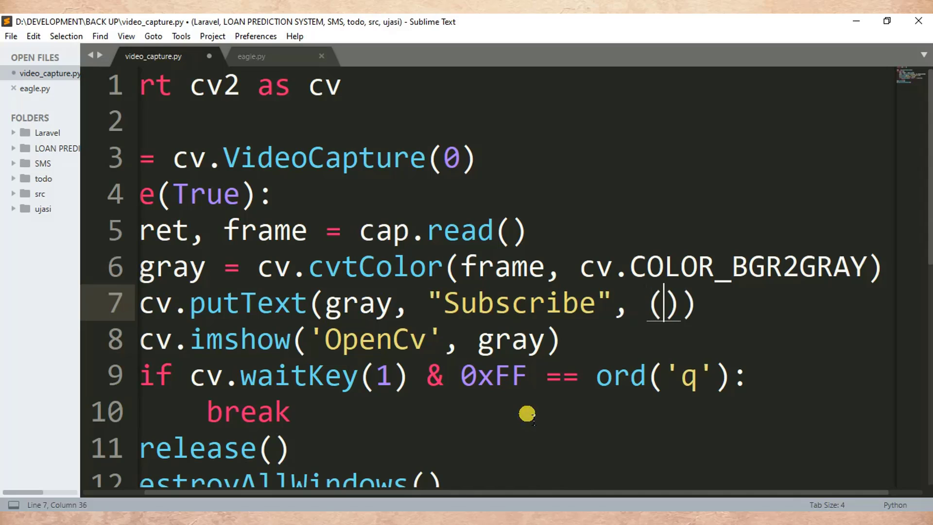
{"action": "type", "text": "210"}
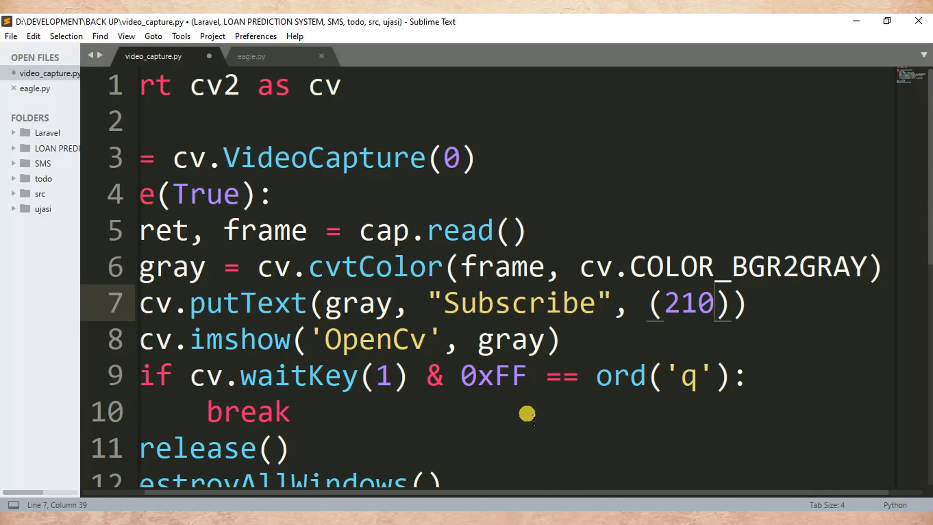
{"action": "type", "text": ","}
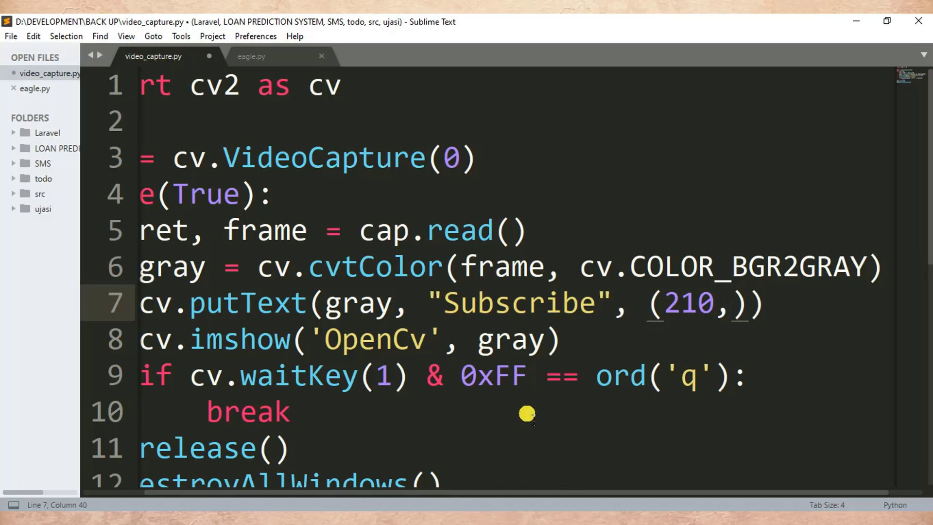
{"action": "type", "text": "190"}
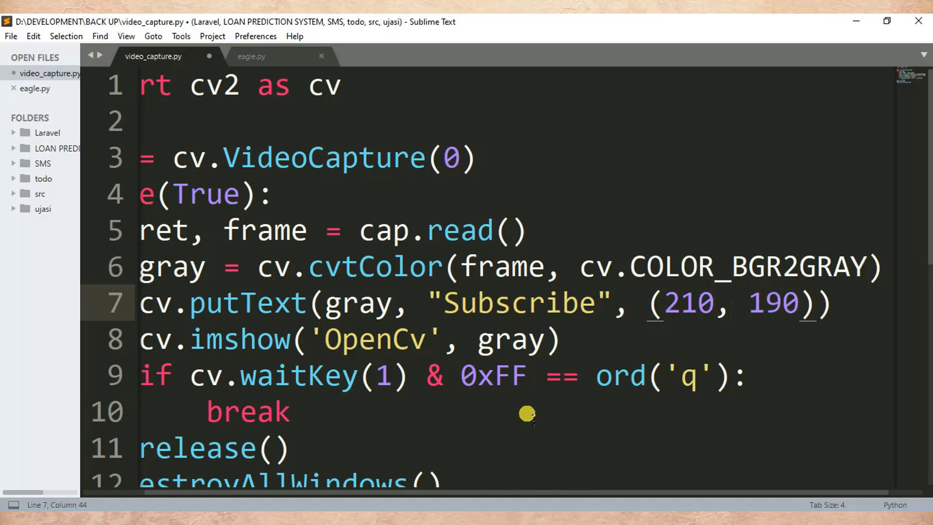
{"action": "type", "text": ","}
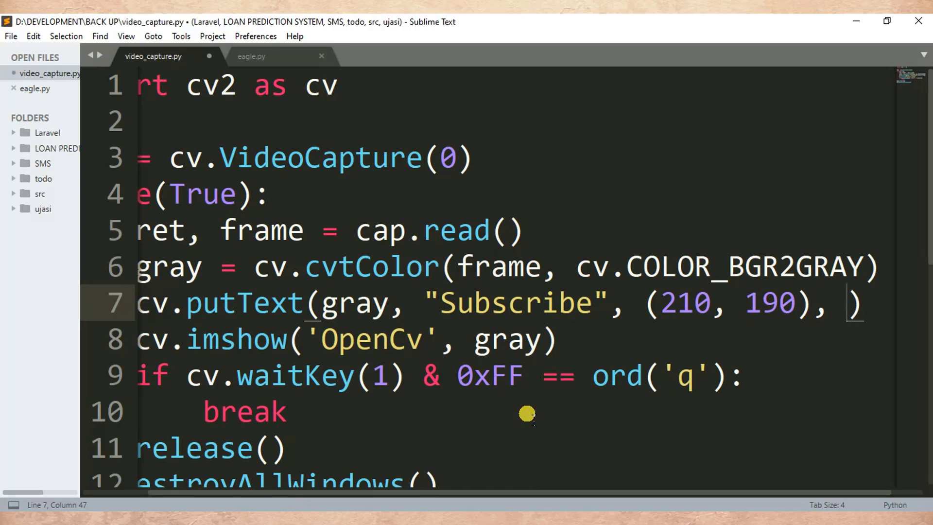
- Set the font argument to cv.FONT_HERSHEY_SIMPLEX
{"action": "type", "text": "cv."}
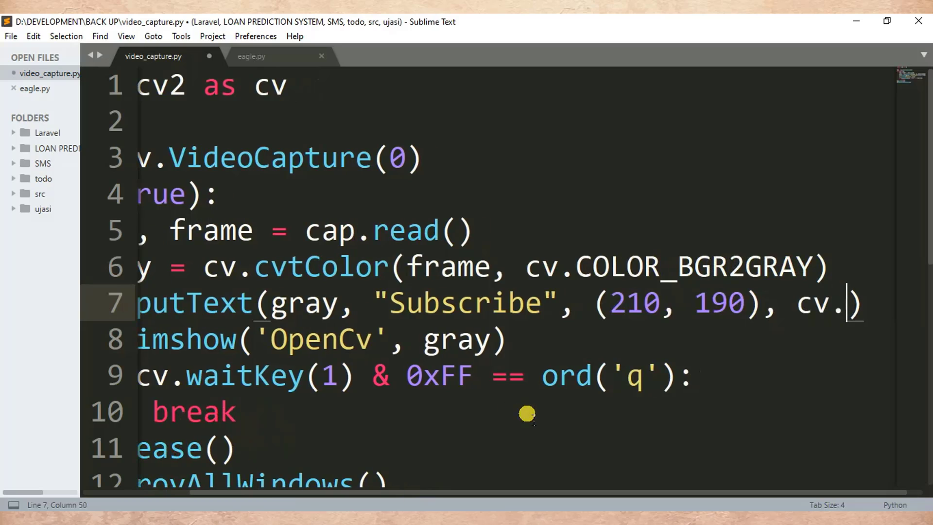
{"action": "type", "text": "FONT"}
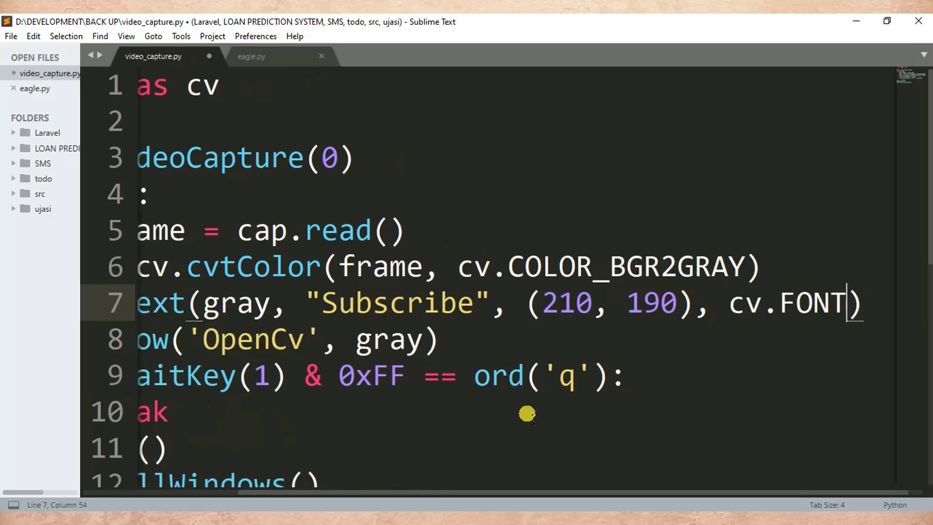
{"action": "type", "text": "_HERSH"}
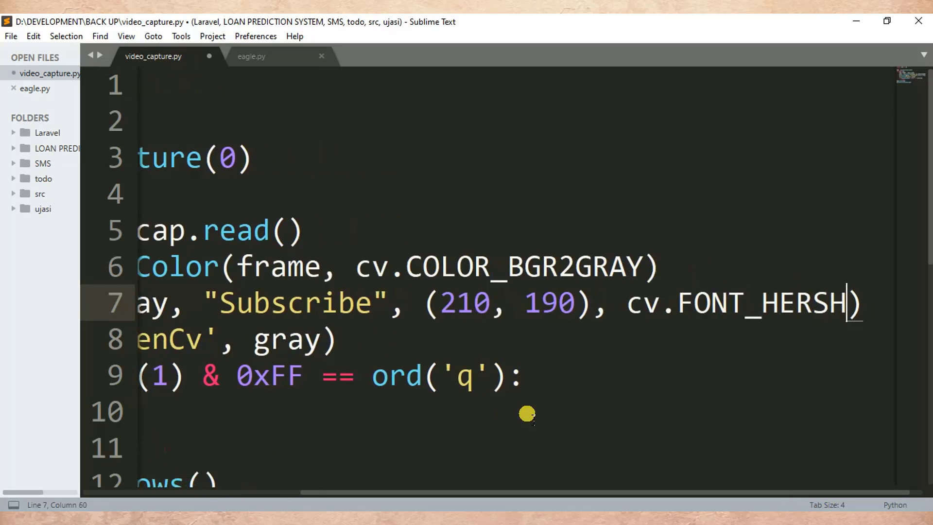
{"action": "type", "text": "EY_"}
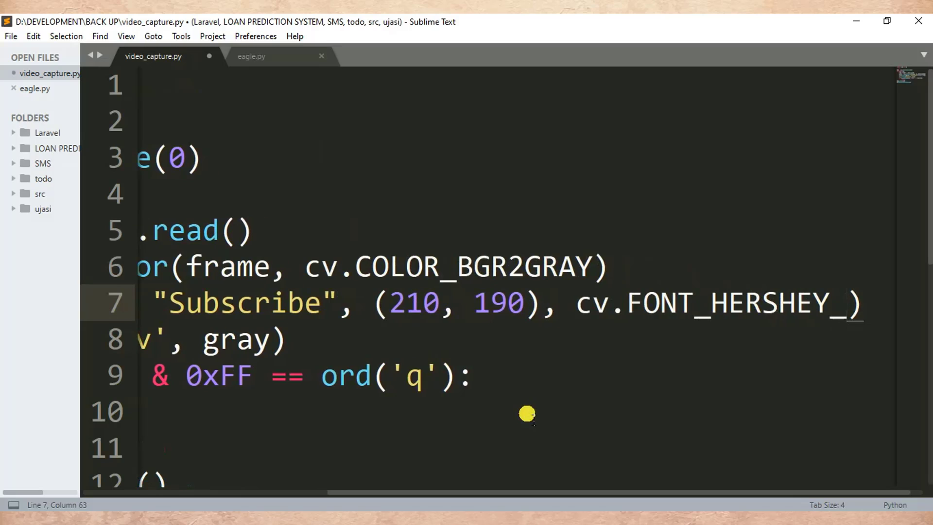
{"action": "type", "text": "SIMPLEX"}
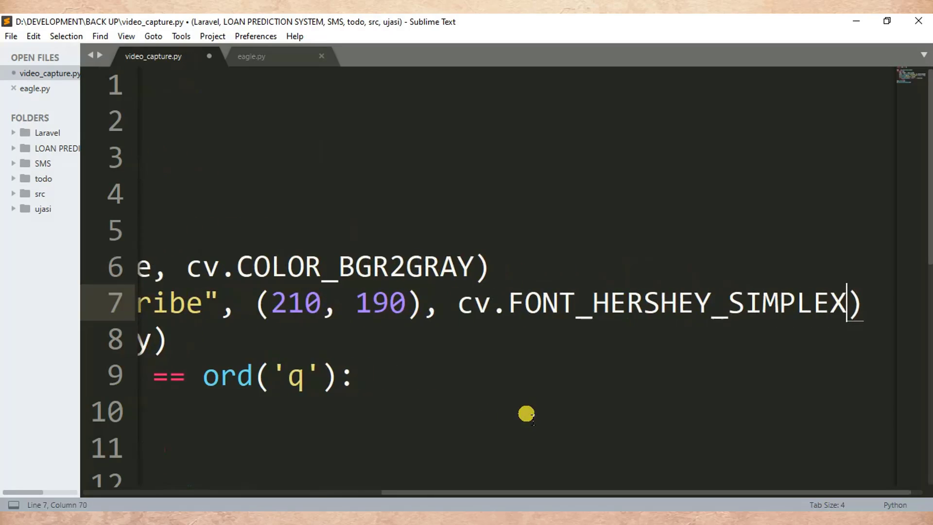
{"action": "type", "text": ", 1,"}
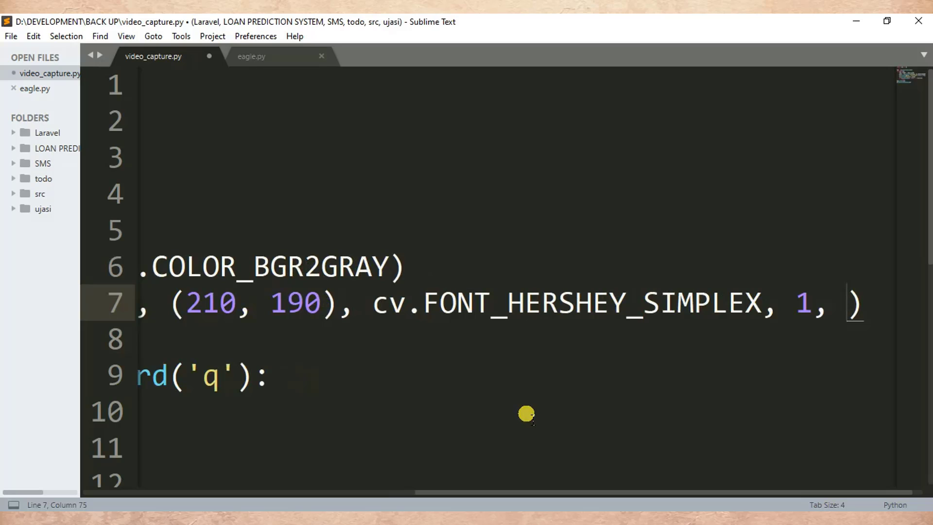
- Add the green colour (0,255,0) and thickness 3, and save the script
{"action": "type", "text": "("}
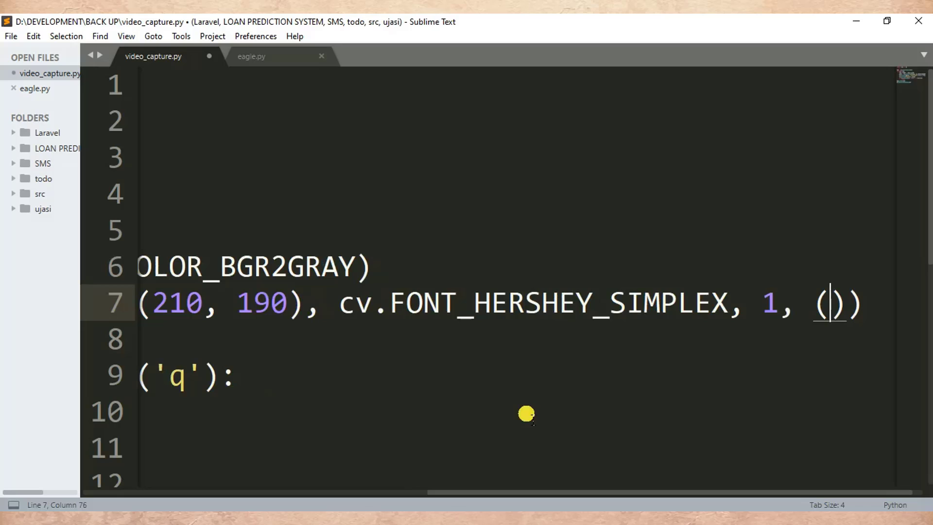
{"action": "type", "text": "0,"}
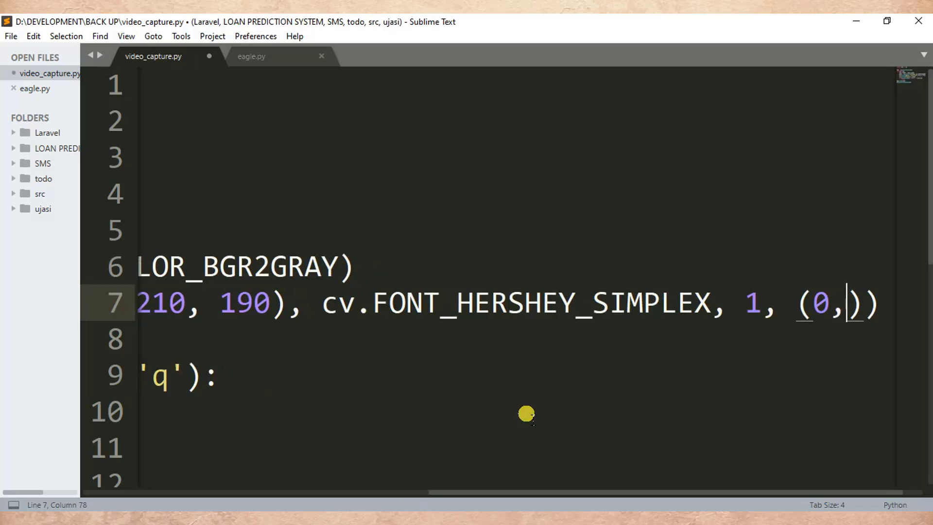
{"action": "type", "text": "255"}
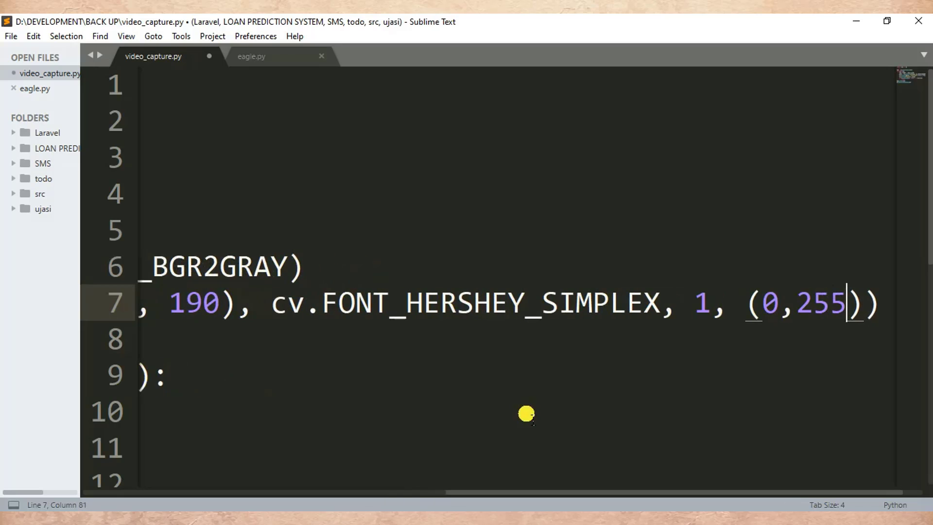
{"action": "type", "text": ","}
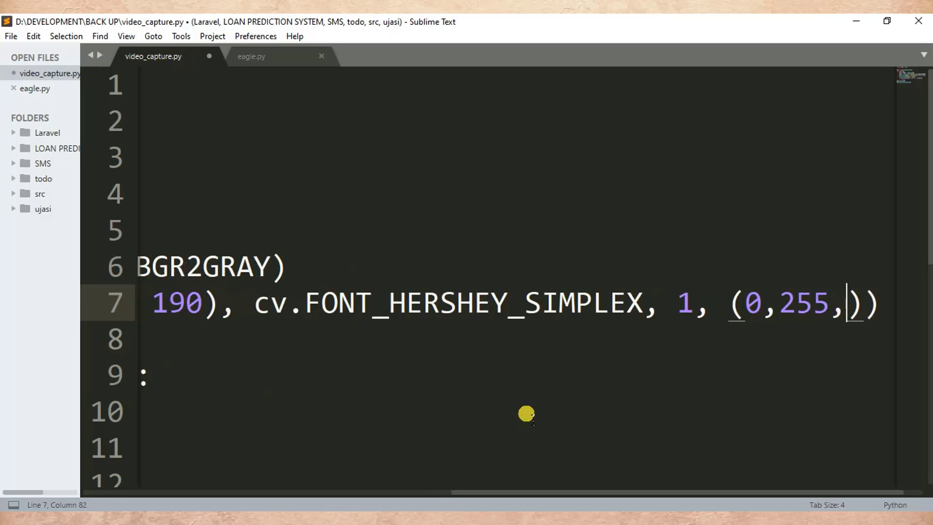
{"action": "type", "text": "0"}
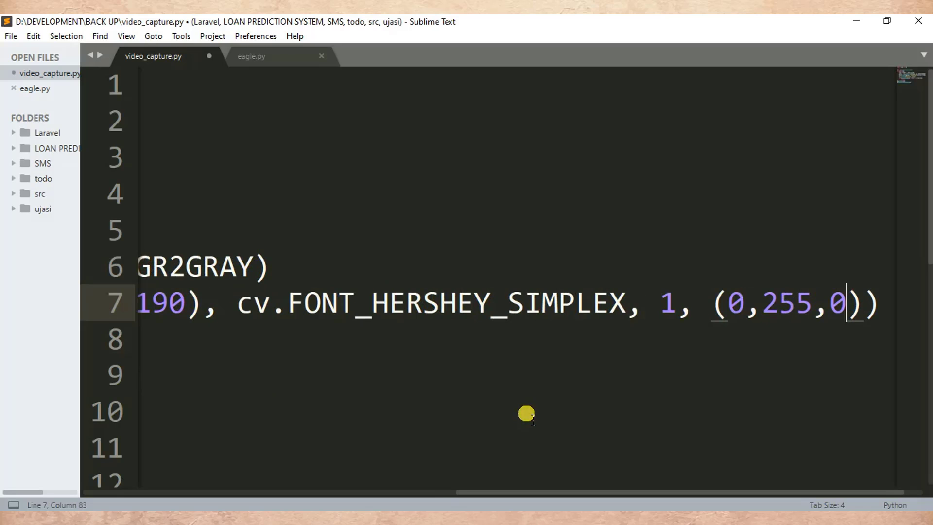
{"action": "key", "text": "ctrl+s"}
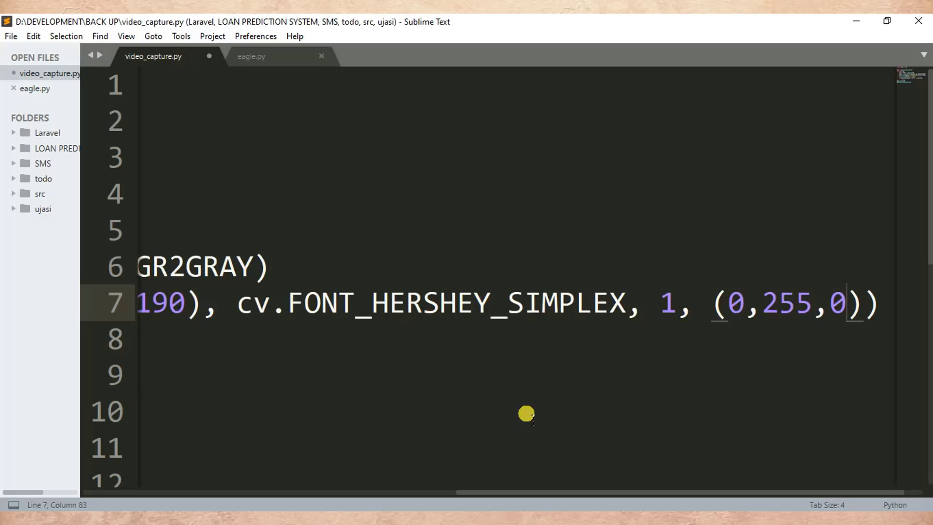
{"action": "key", "text": "ctrl+s"}
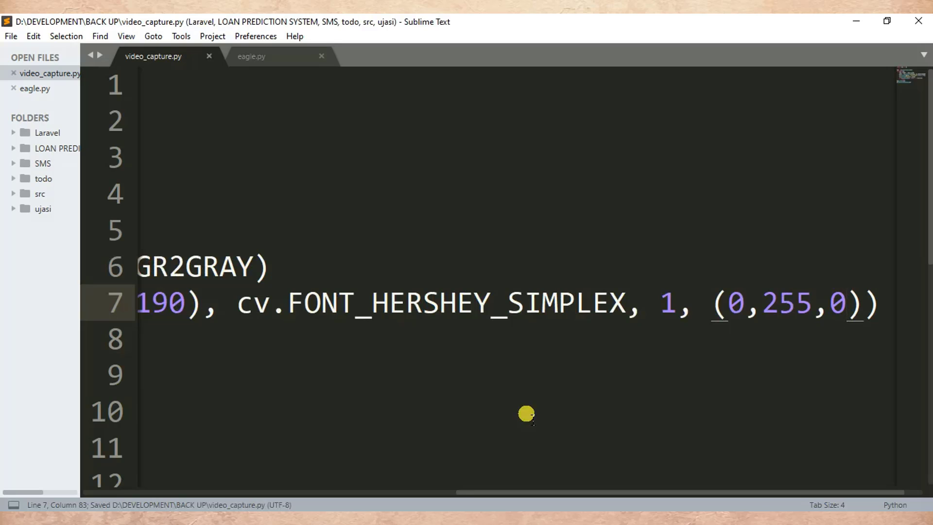
{"action": "type", "text": ","}
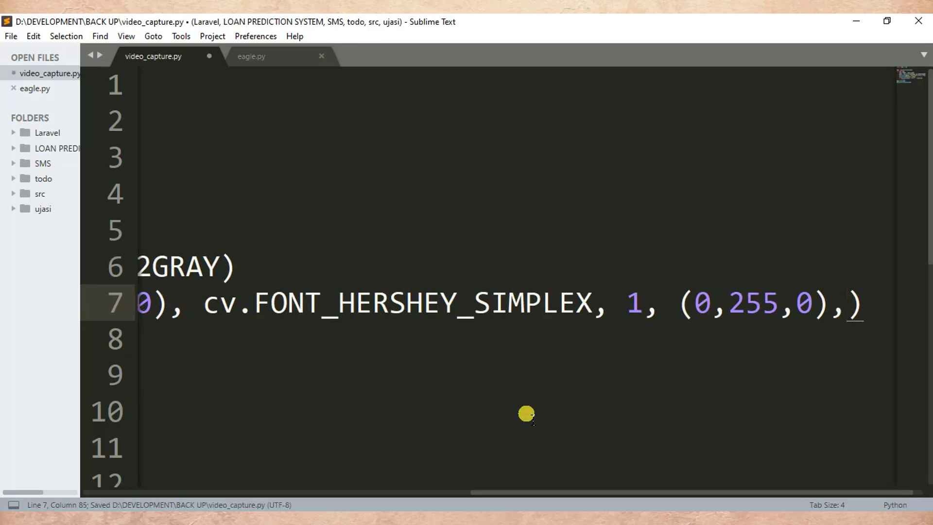
{"action": "type", "text": "3"}
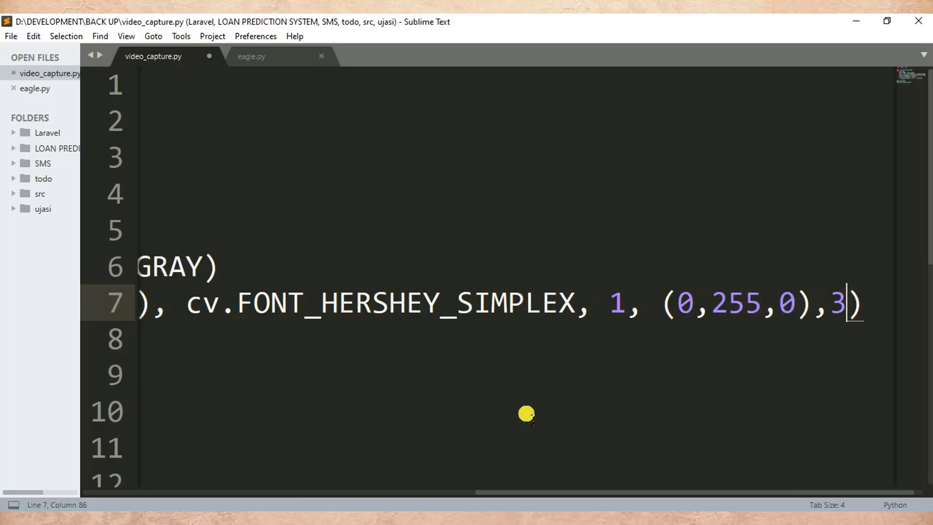
{"action": "key", "text": "ctrl+s"}
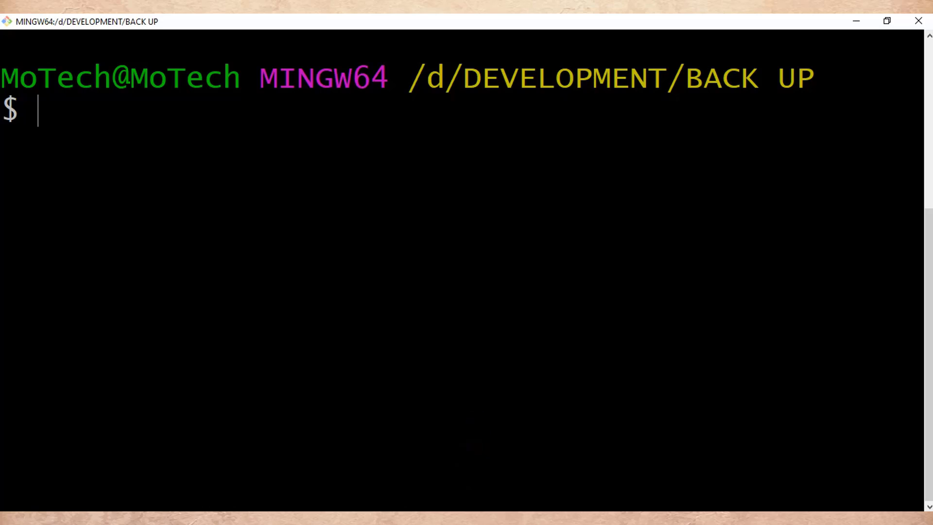
- Run python video_capture.py to see Subscribe overlaid on the feed, then close the window
{"action": "type", "text": "python video_capture.py"}
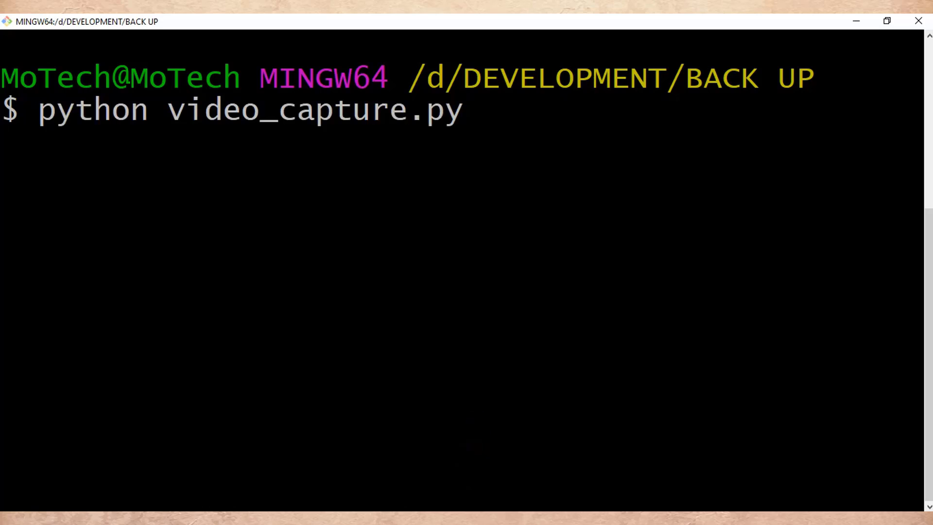
{"action": "key", "text": "Return"}
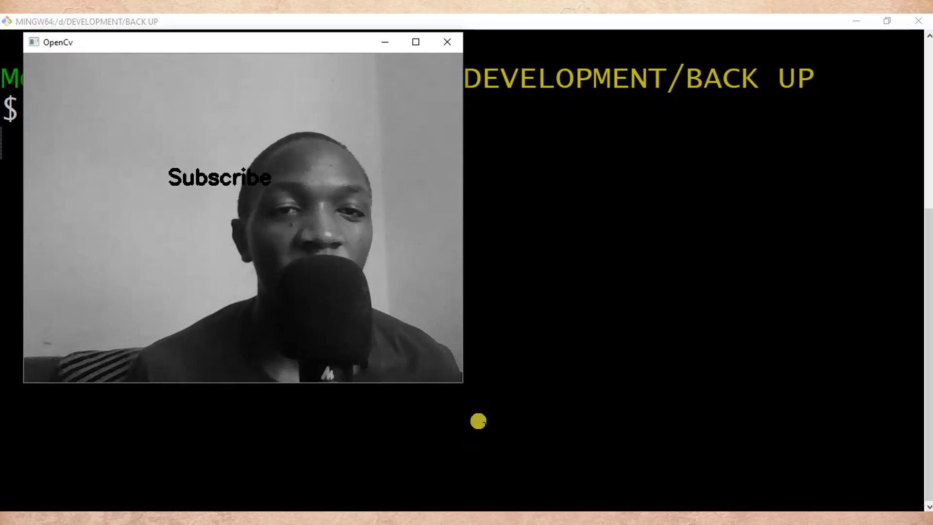
{"action": "mouse_move", "coordinate": [250, 182]}
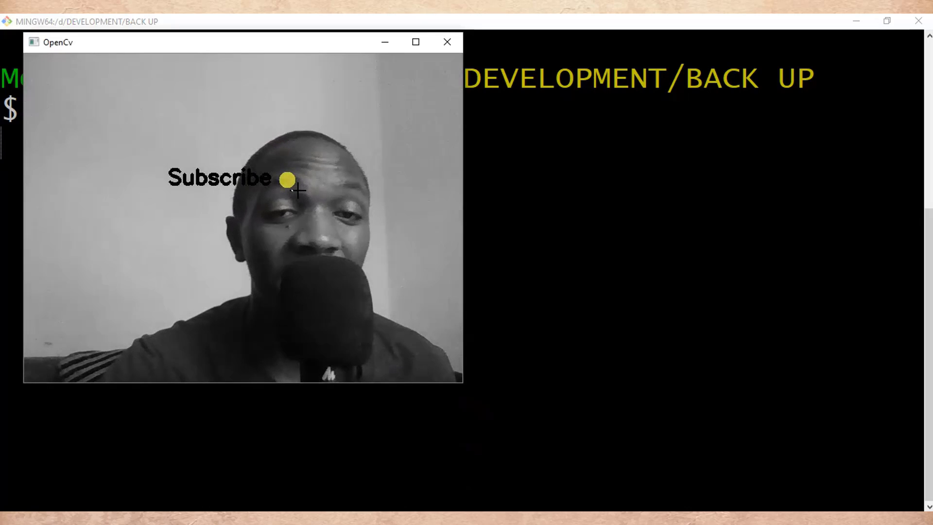
{"action": "mouse_move", "coordinate": [226, 220]}
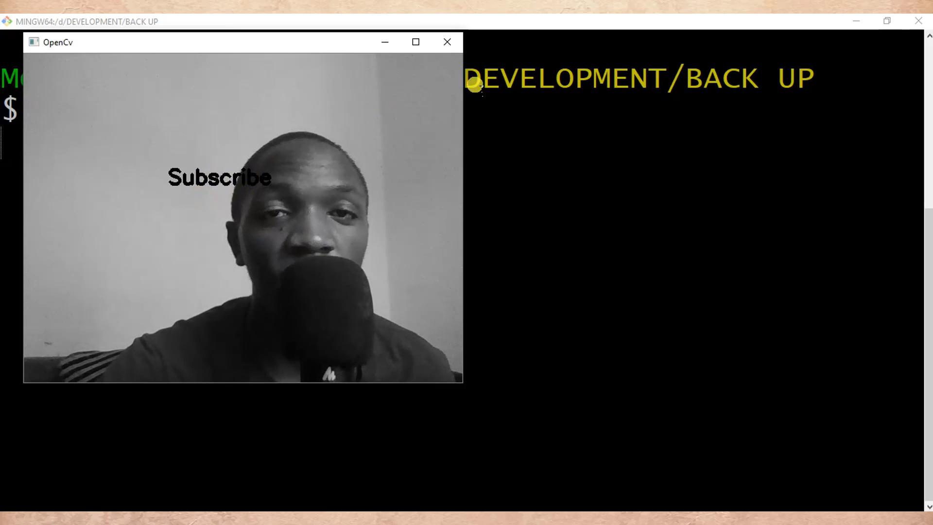
{"action": "left_click", "coordinate": [446, 42]}
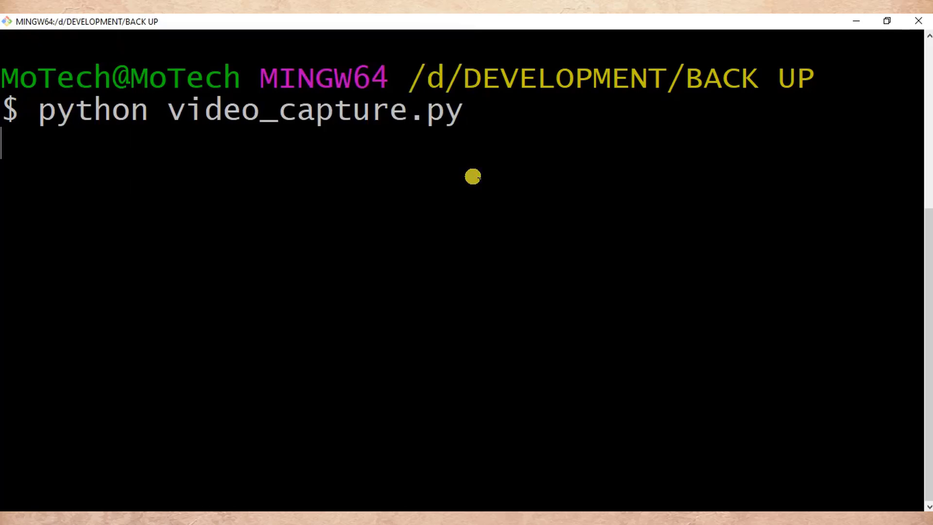
{"action": "key", "text": "ctrl+c"}
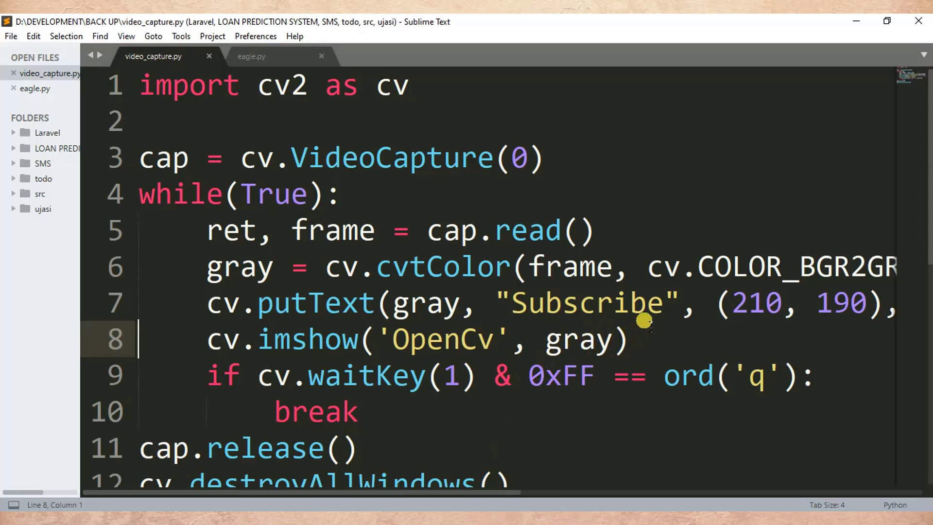
- Replace the Subscribe overlay string with Am Moses and save the script
{"action": "left_click", "coordinate": [655, 303]}
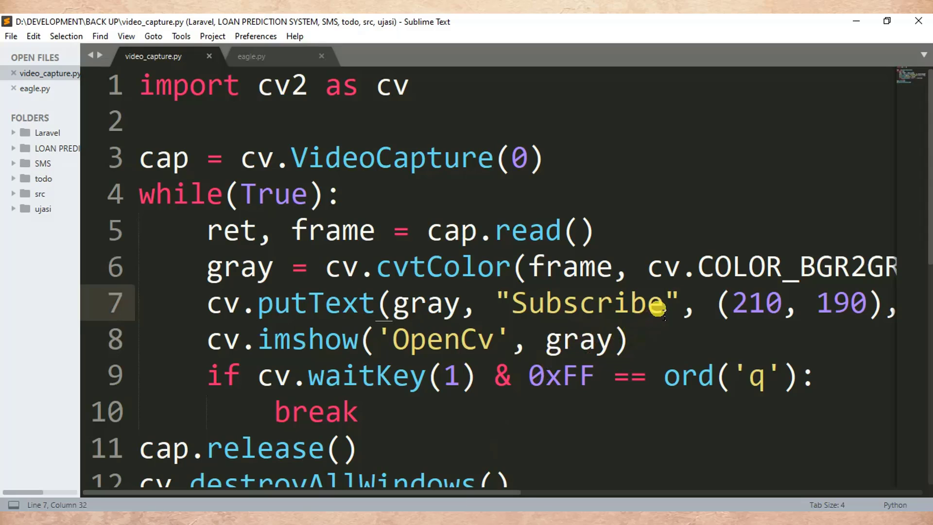
{"action": "key", "text": "Backspace"}
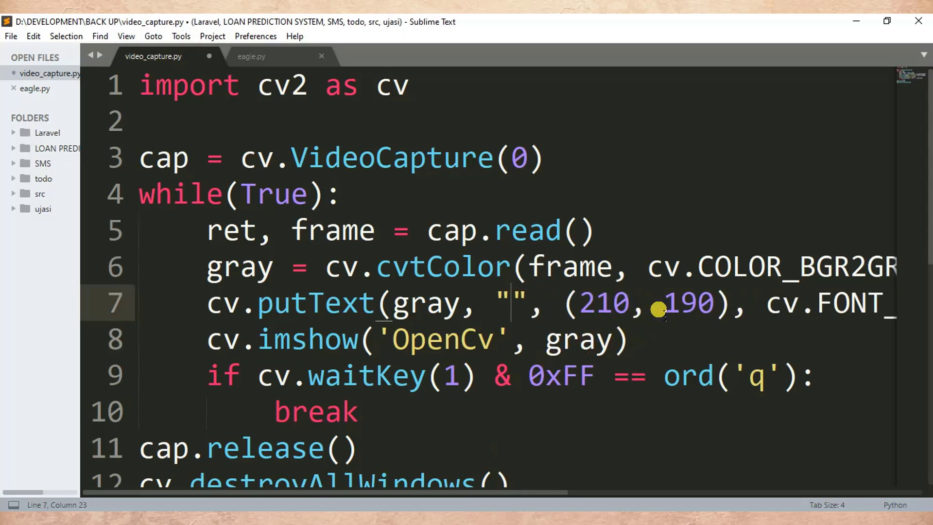
{"action": "type", "text": "A"}
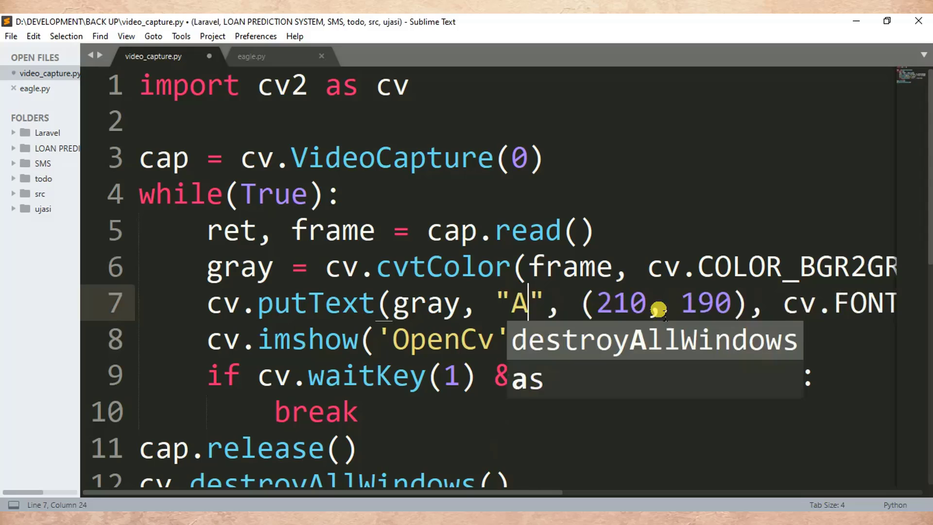
{"action": "type", "text": "m"}
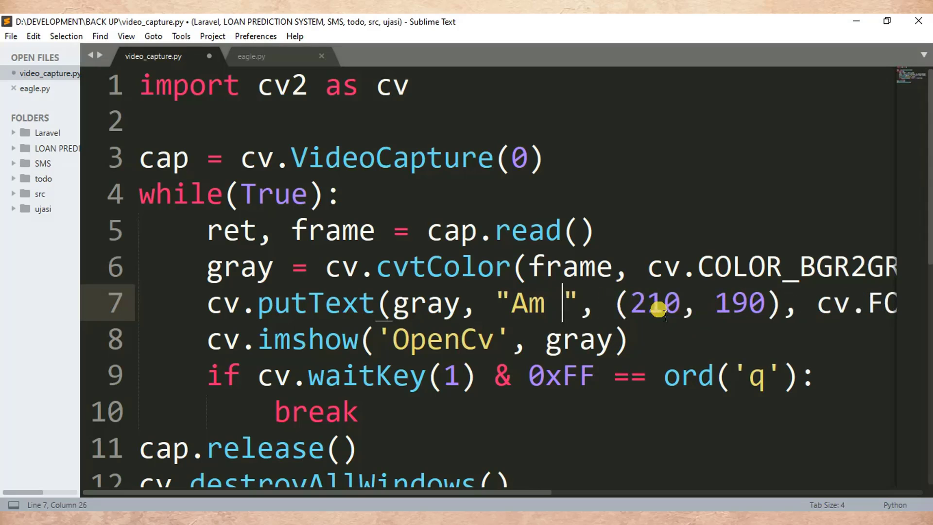
{"action": "type", "text": "M"}
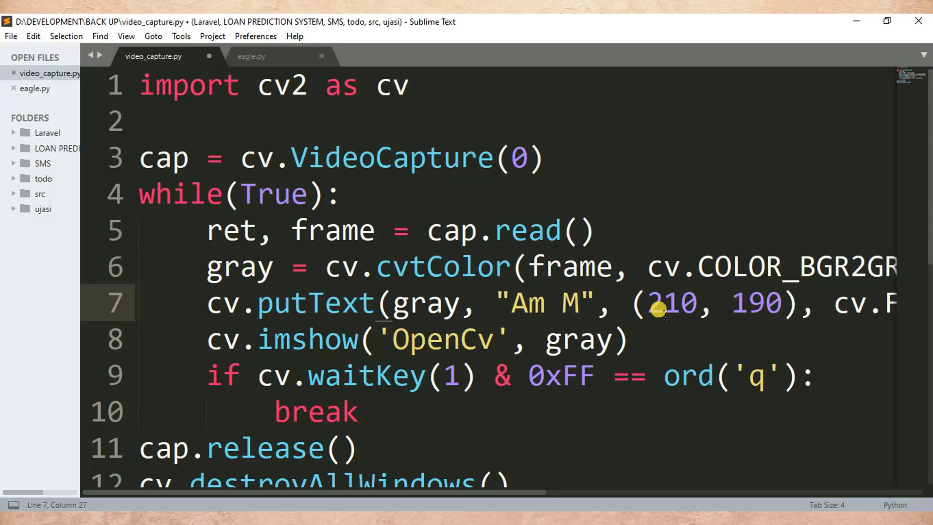
{"action": "type", "text": "oses"}
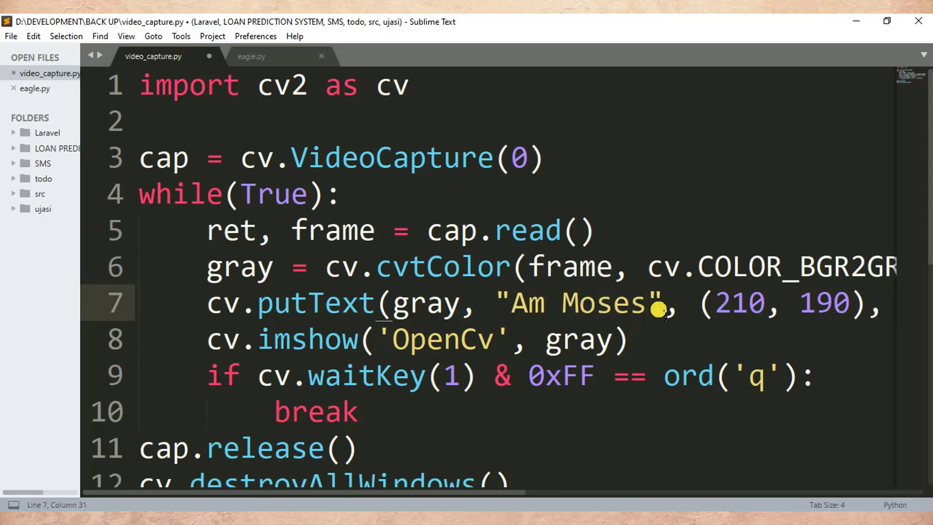
{"action": "key", "text": "ctrl+s"}
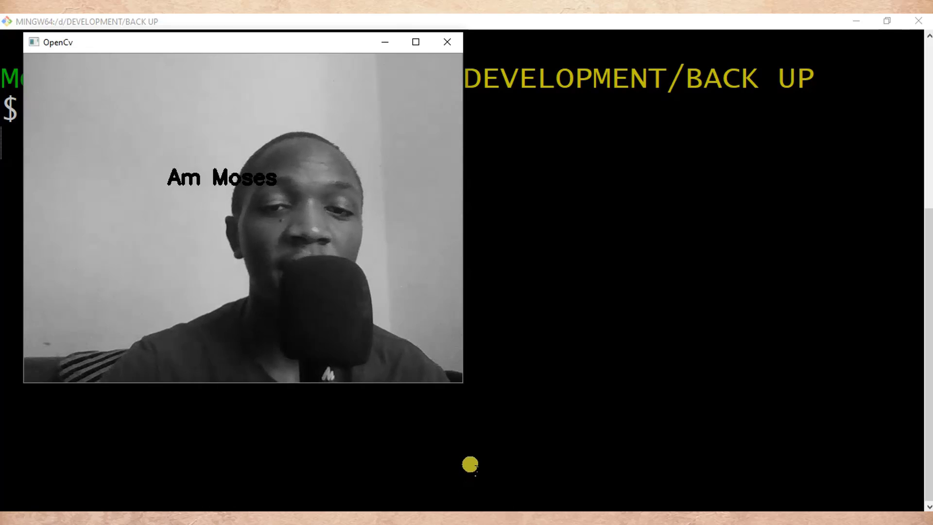
- Close the webcam window showing the Am Moses caption
{"action": "left_click", "coordinate": [446, 42]}
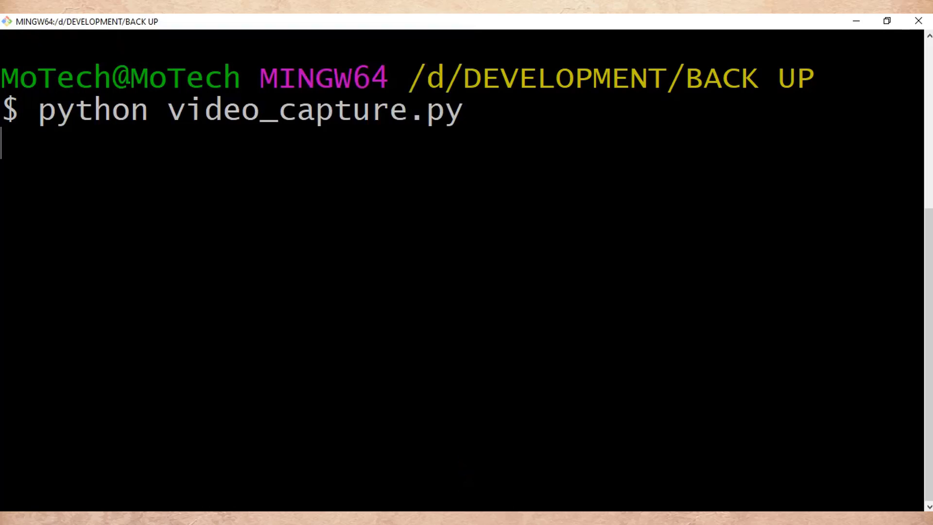